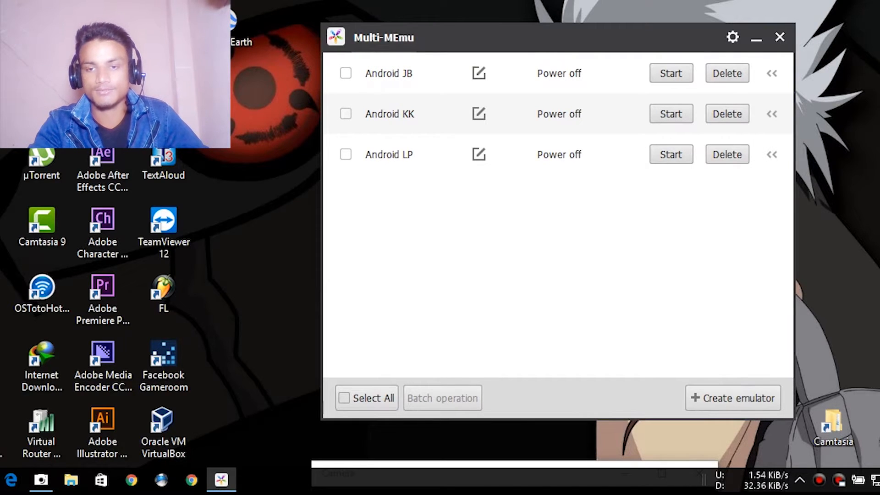
# - Start an emulator instance and show Multi-MEmu's options for creating a new emulator
pyautogui.click(733, 398)
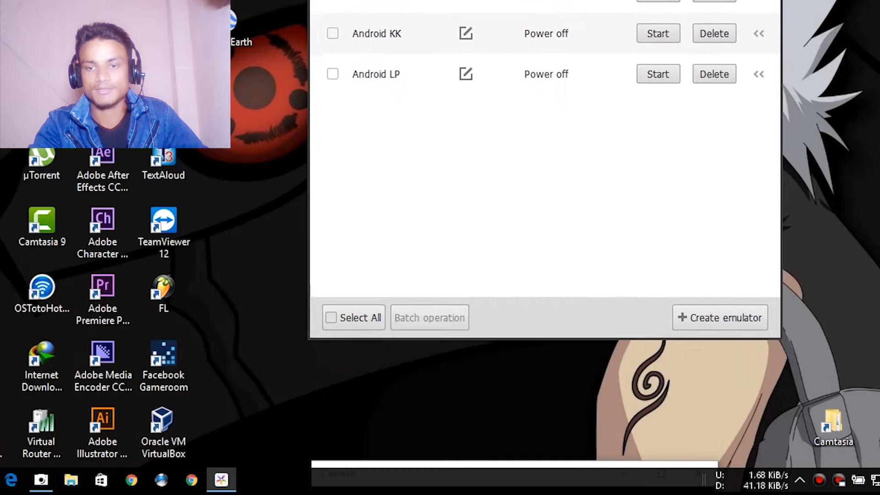
pyautogui.click(724, 318)
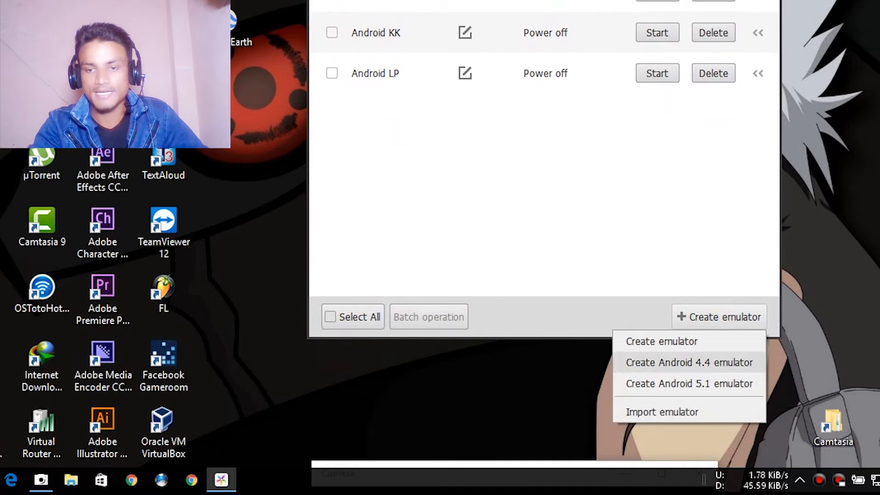
pyautogui.moveTo(689, 384)
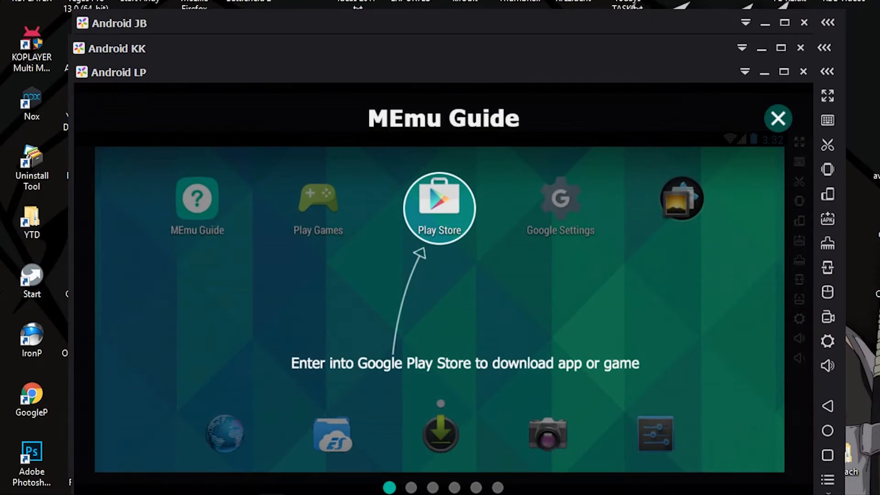
# - Dismiss the MEmu Guide and show Android JB's About tablet page listing version 4.2.2
pyautogui.click(778, 118)
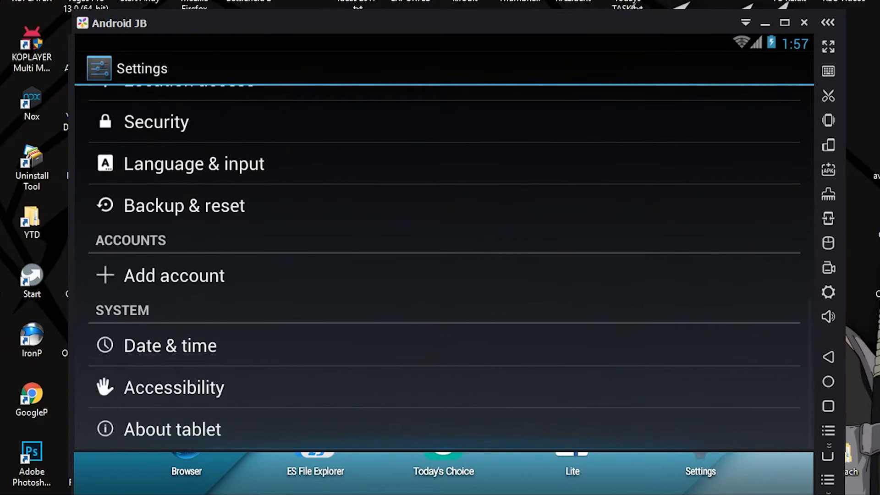
pyautogui.click(172, 429)
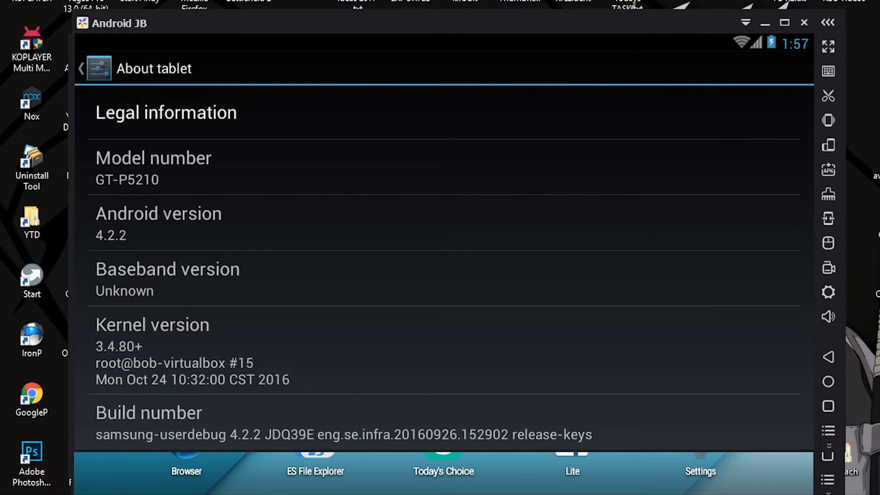
pyautogui.click(349, 31)
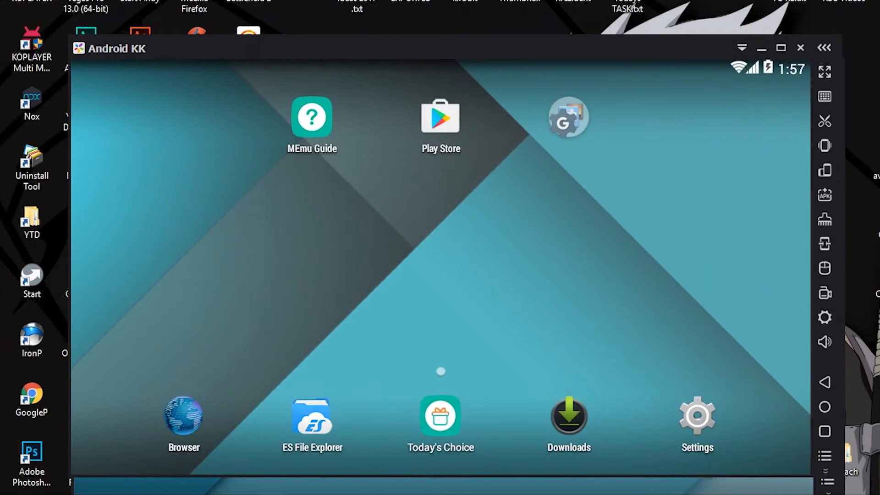
# - Reach About tablet in Android KK's system settings
pyautogui.click(696, 415)
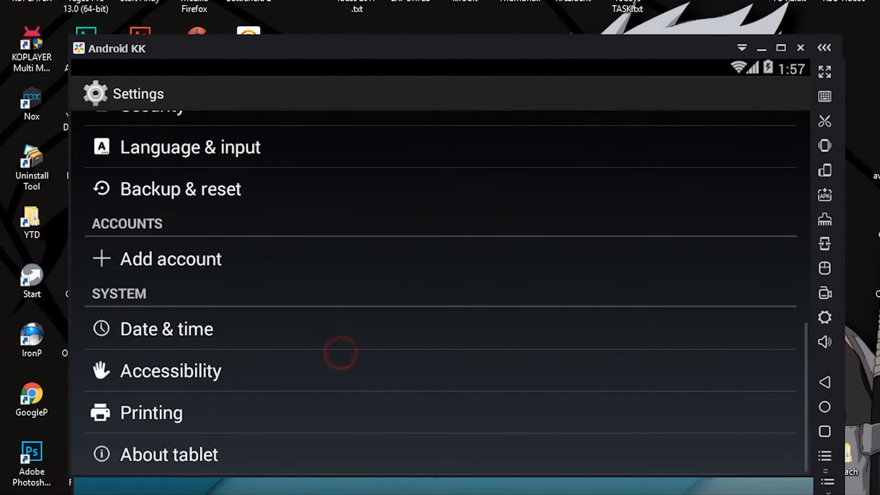
pyautogui.click(168, 454)
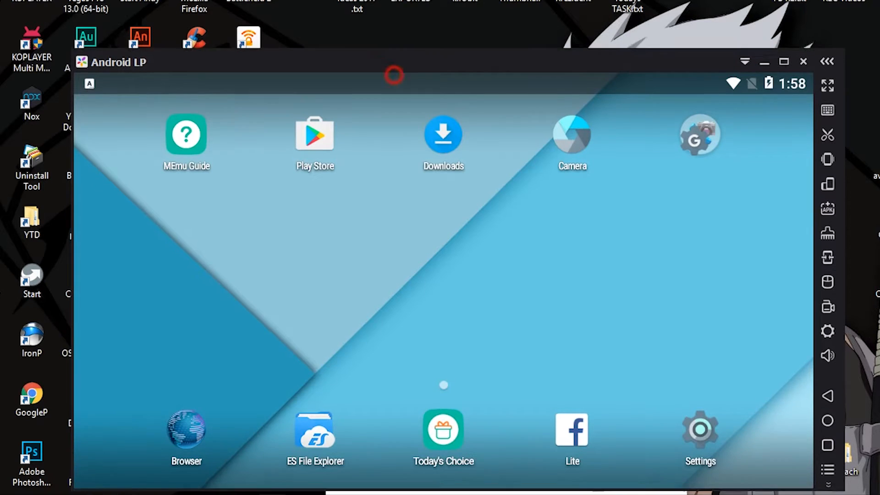
# - Show Android LP's About tablet page listing Android version 5.1.1
pyautogui.click(700, 431)
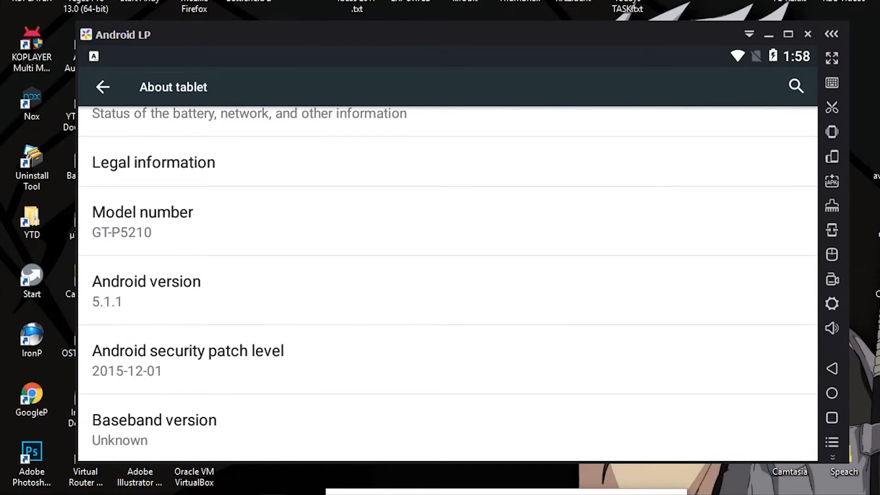
pyautogui.scroll(-3)
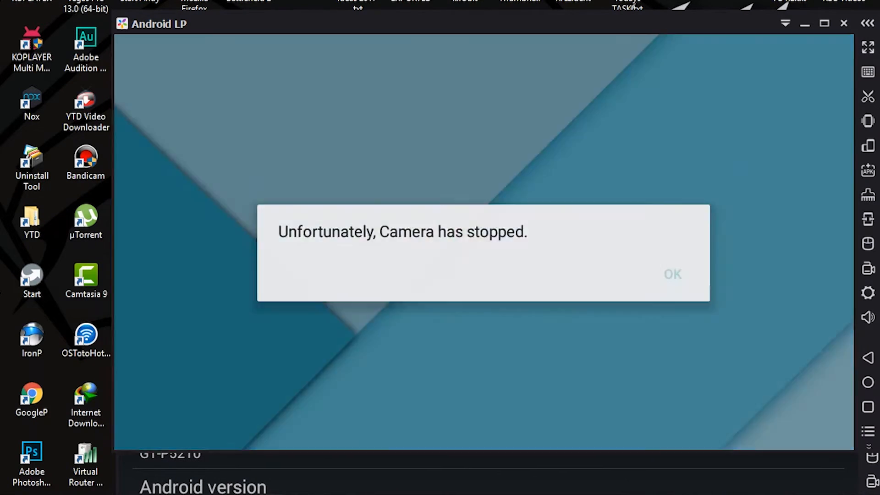
# - Dismiss the 'Camera has stopped' alert and return Android LP to its home screen
pyautogui.click(672, 274)
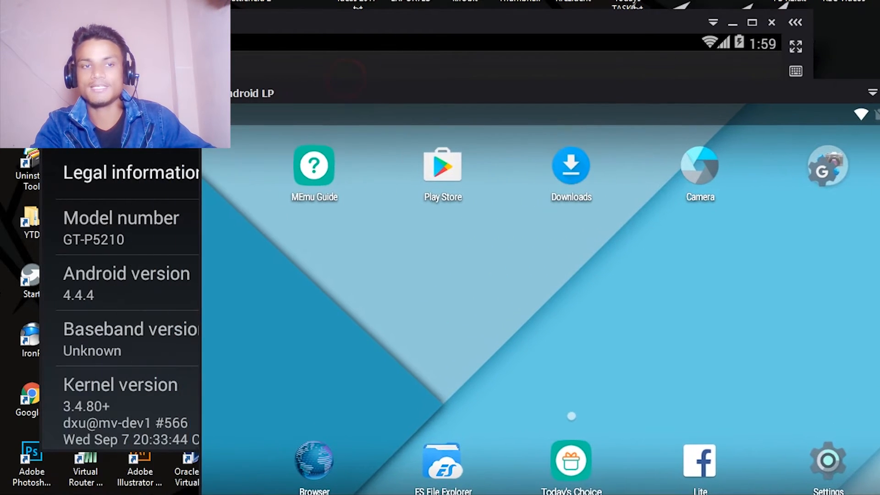
pyautogui.scroll(-3)
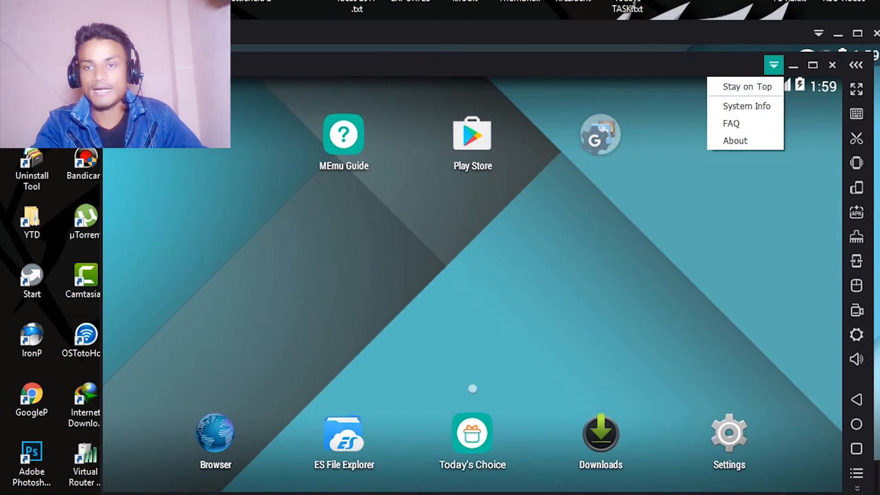
# - View the first emulator's About information, version 2.9.1, and close it
pyautogui.click(734, 140)
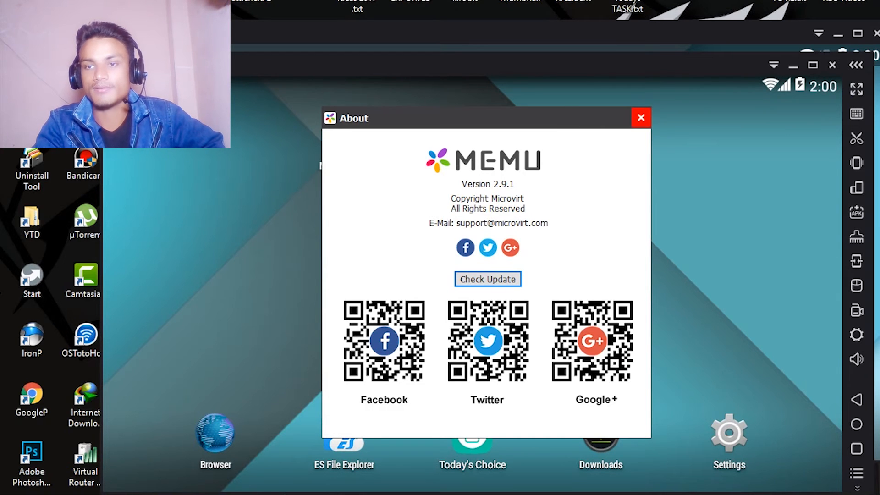
pyautogui.click(641, 118)
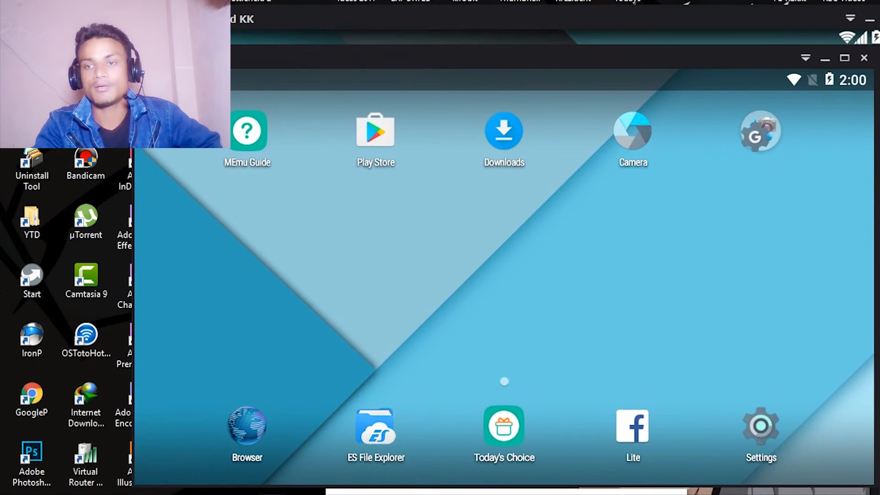
# - View the second emulator window's About information, version 2.9.1, and close it
pyautogui.click(806, 58)
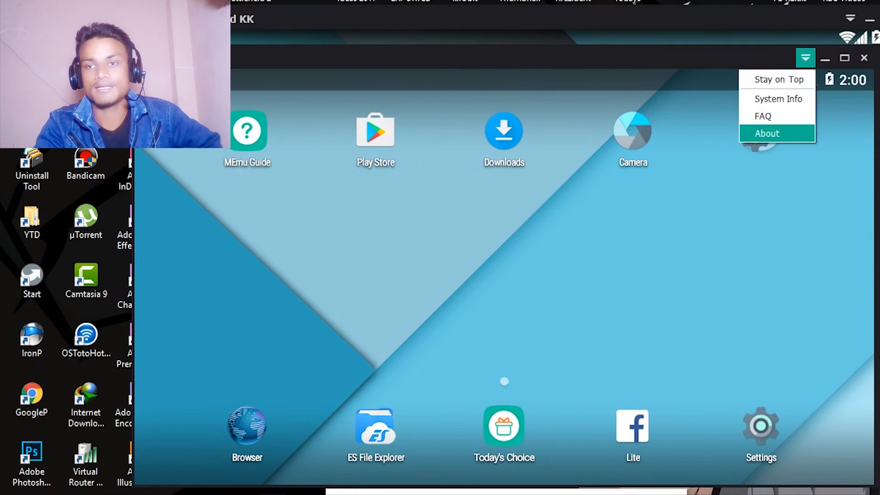
pyautogui.click(767, 134)
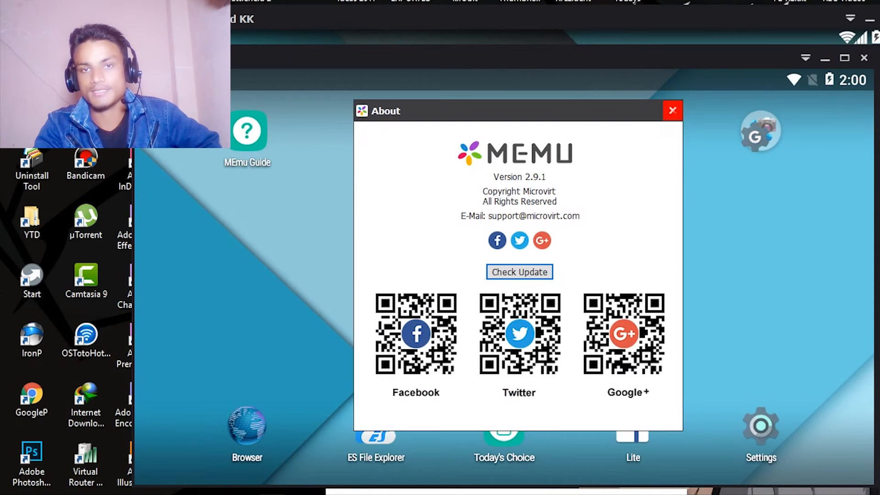
pyautogui.click(672, 110)
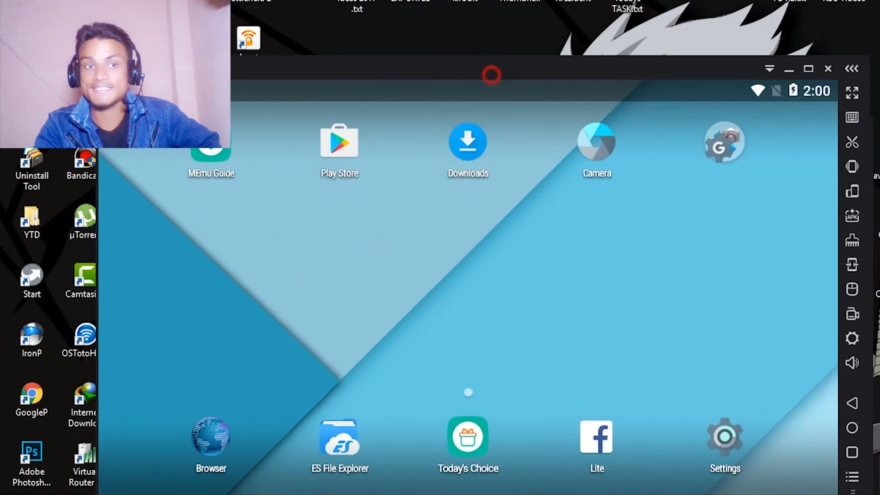
# - Move an emulator window lower on the desktop and dismiss its 'Camera has stopped' alert
pyautogui.moveTo(492, 68); pyautogui.dragTo(468, 129)
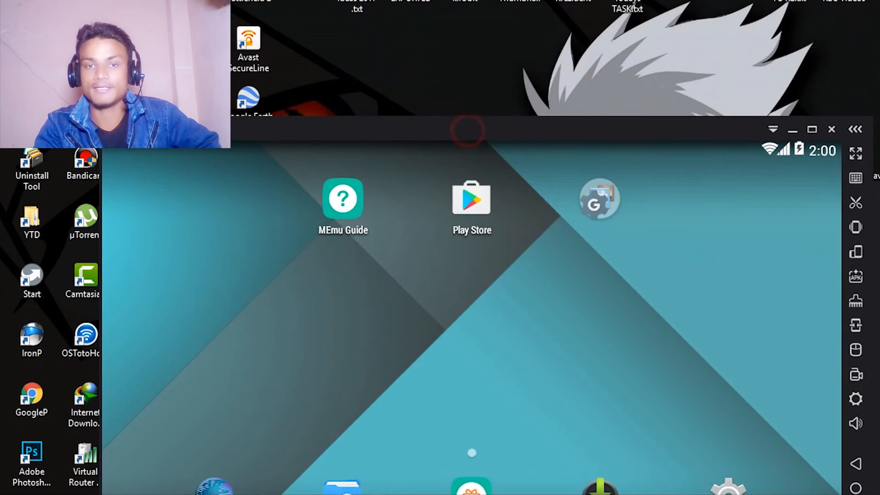
pyautogui.click(811, 129)
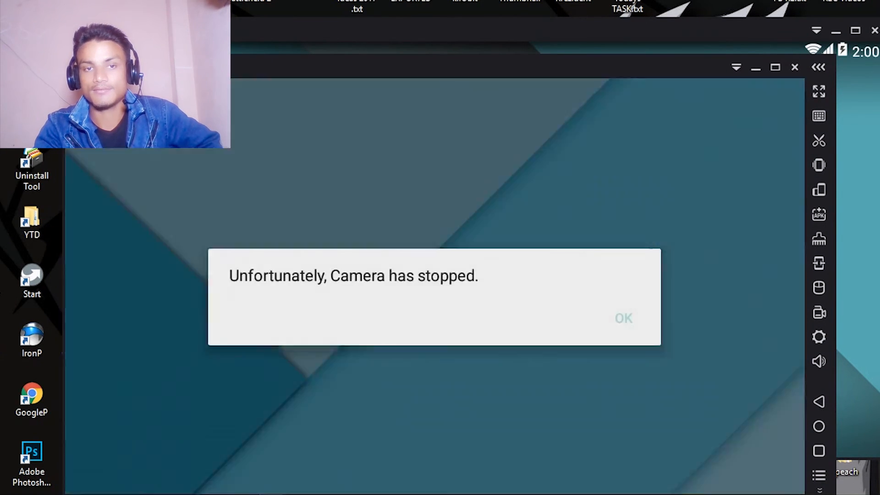
pyautogui.click(623, 318)
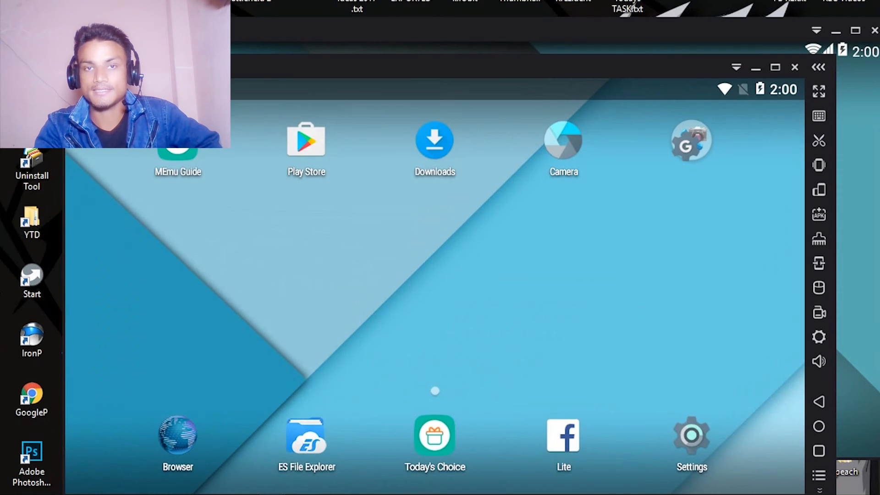